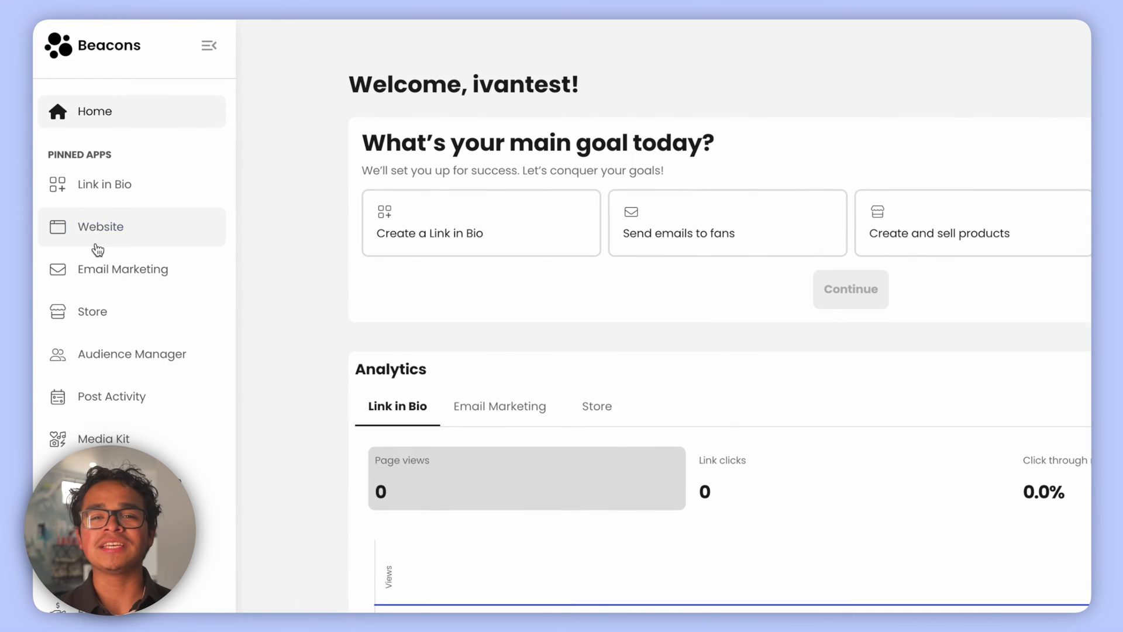
Start a new website draft from the Adventure and Travel template
left_click(100, 226)
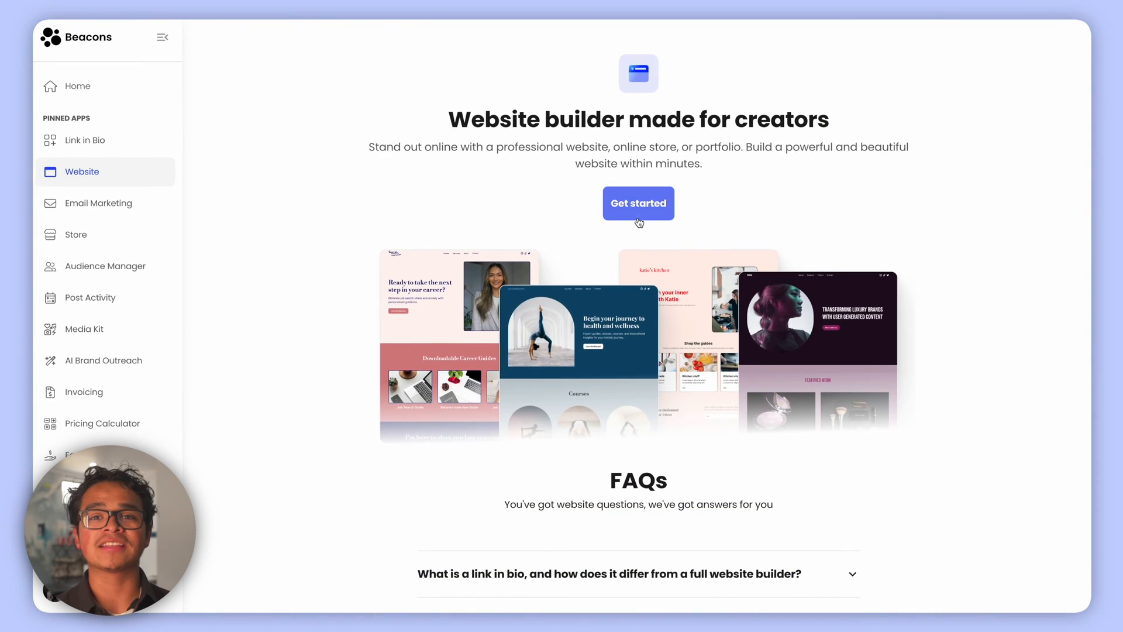
left_click(638, 203)
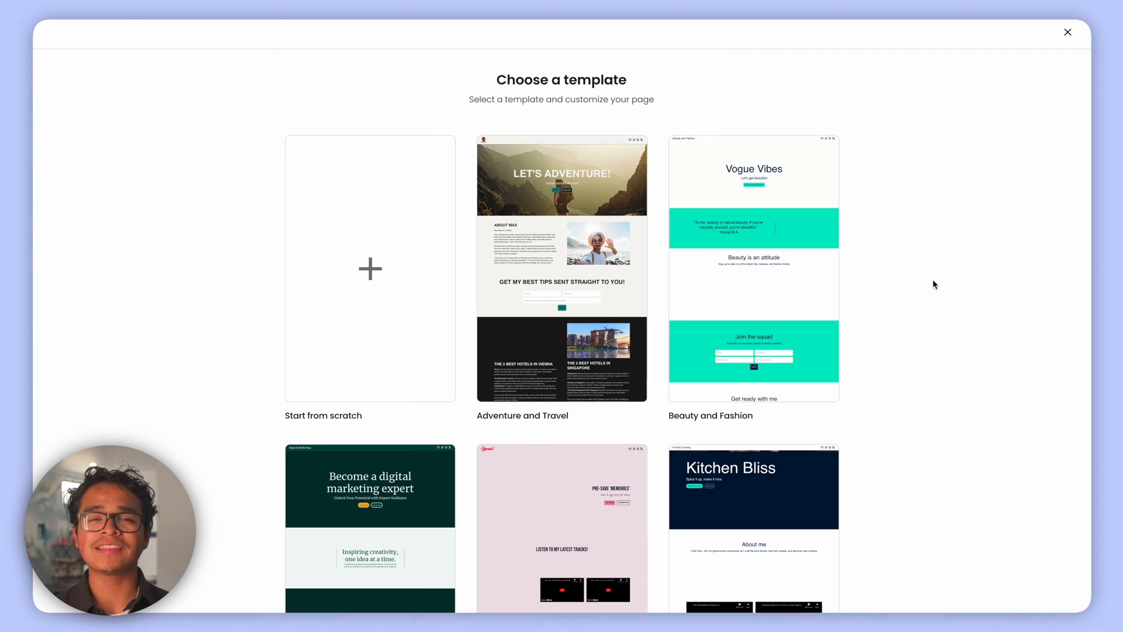
left_click(561, 269)
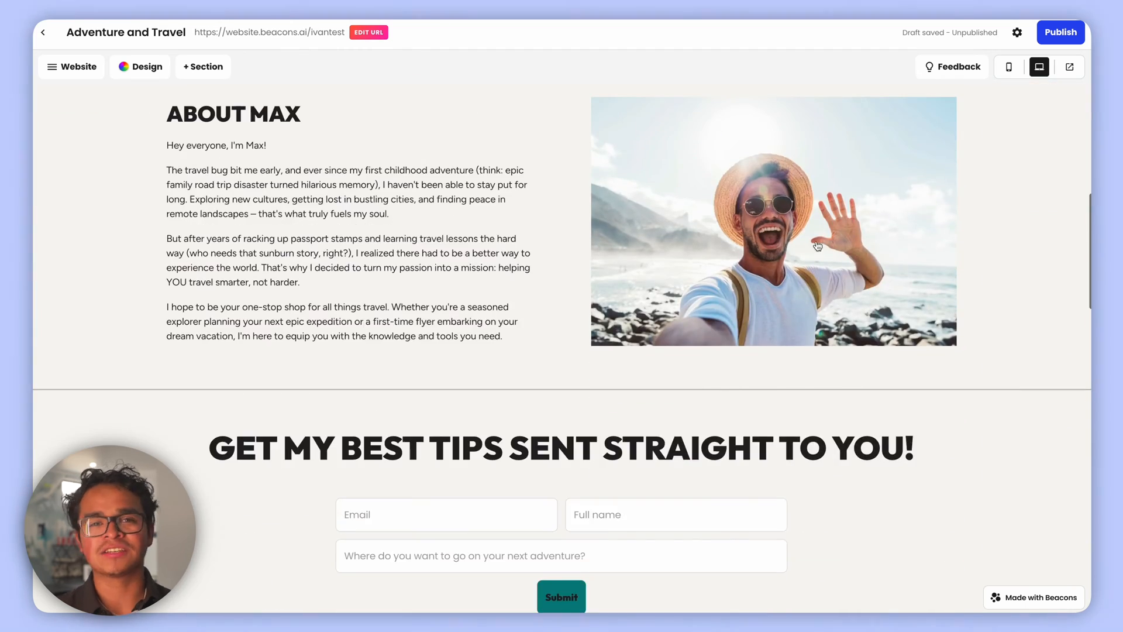
Add a second page to the site and rename it Merch
left_click(560, 516)
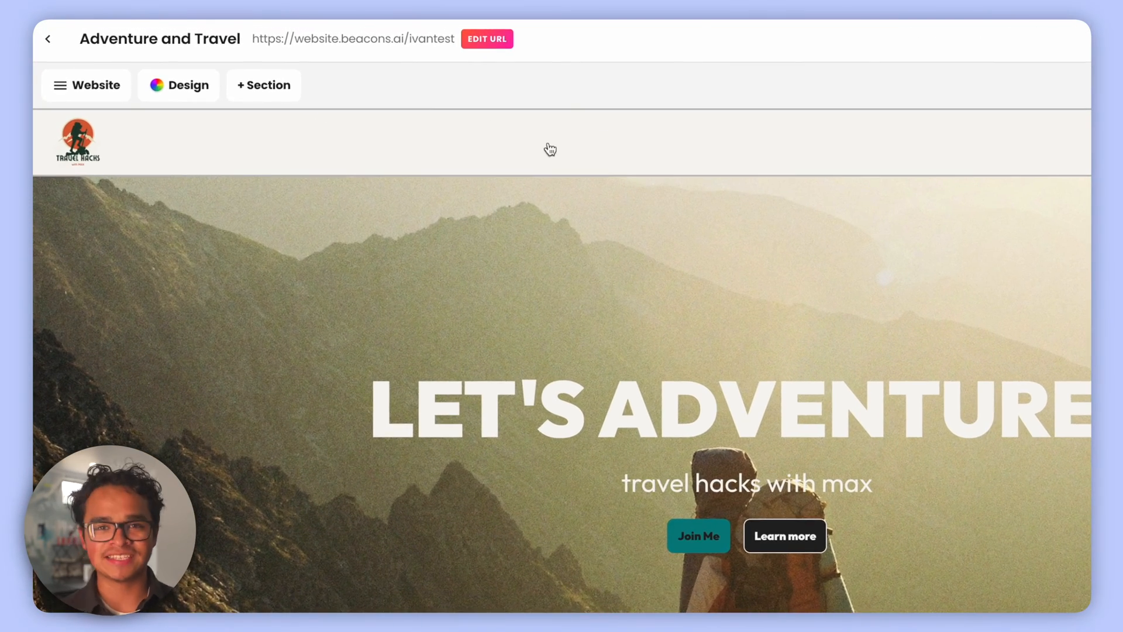
left_click(86, 84)
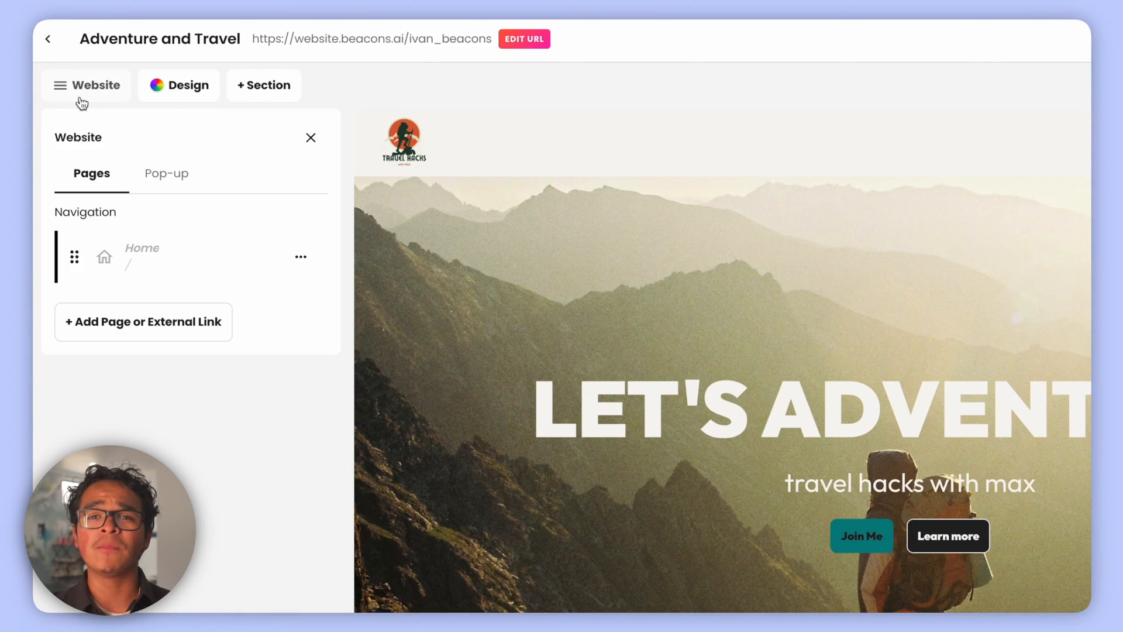
left_click(143, 322)
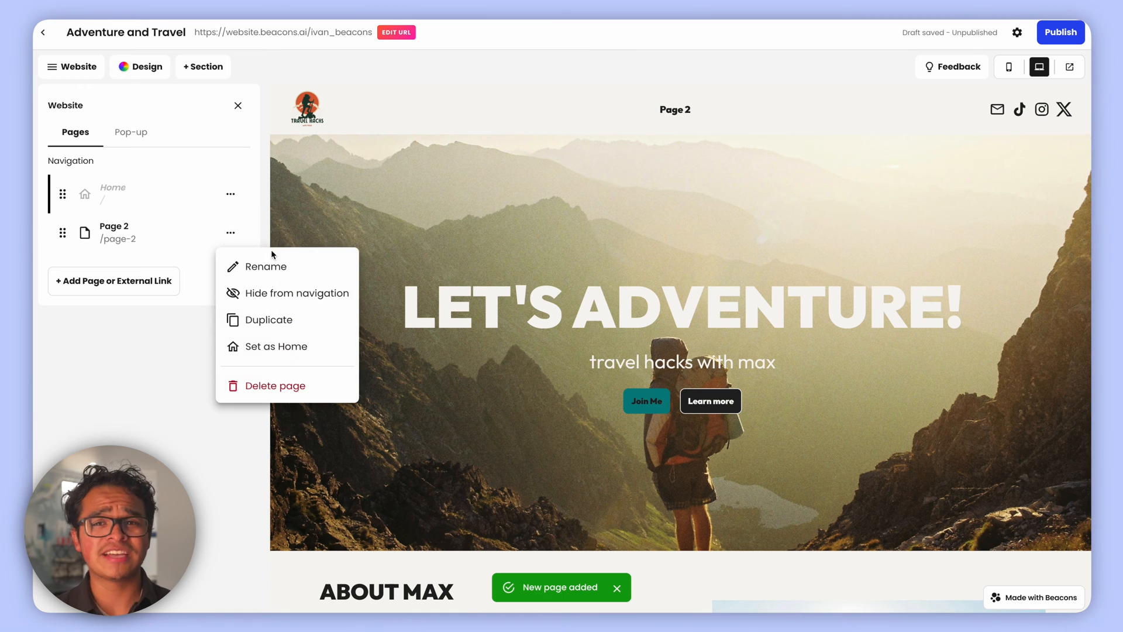
left_click(266, 265)
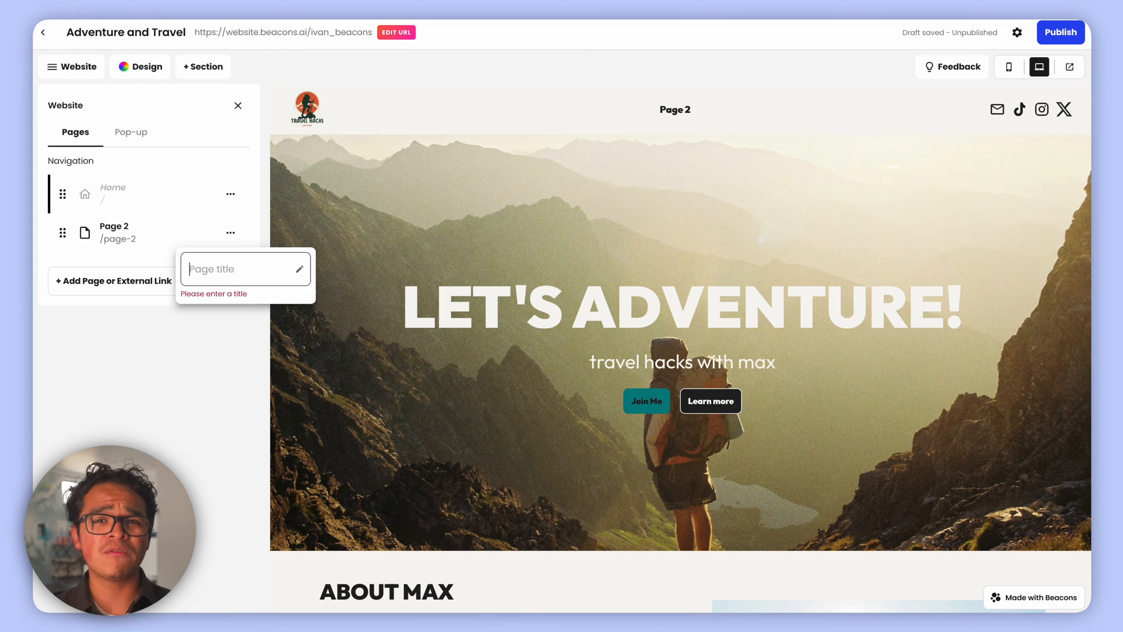
type("Merch")
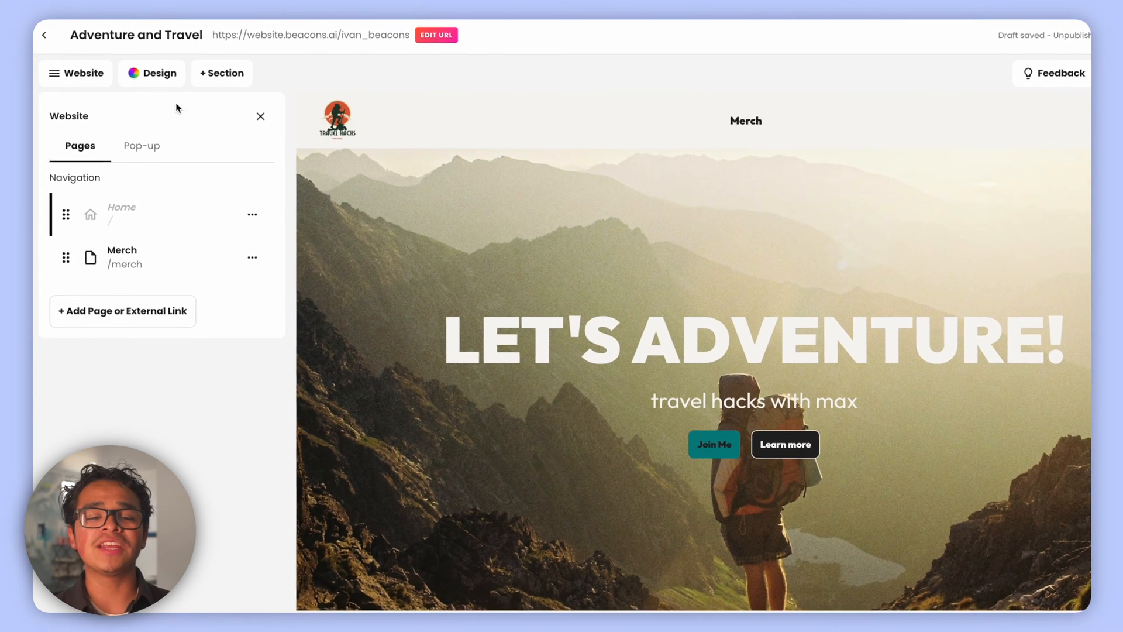
Review the site-wide Design settings for colors, typography and buttons
left_click(152, 73)
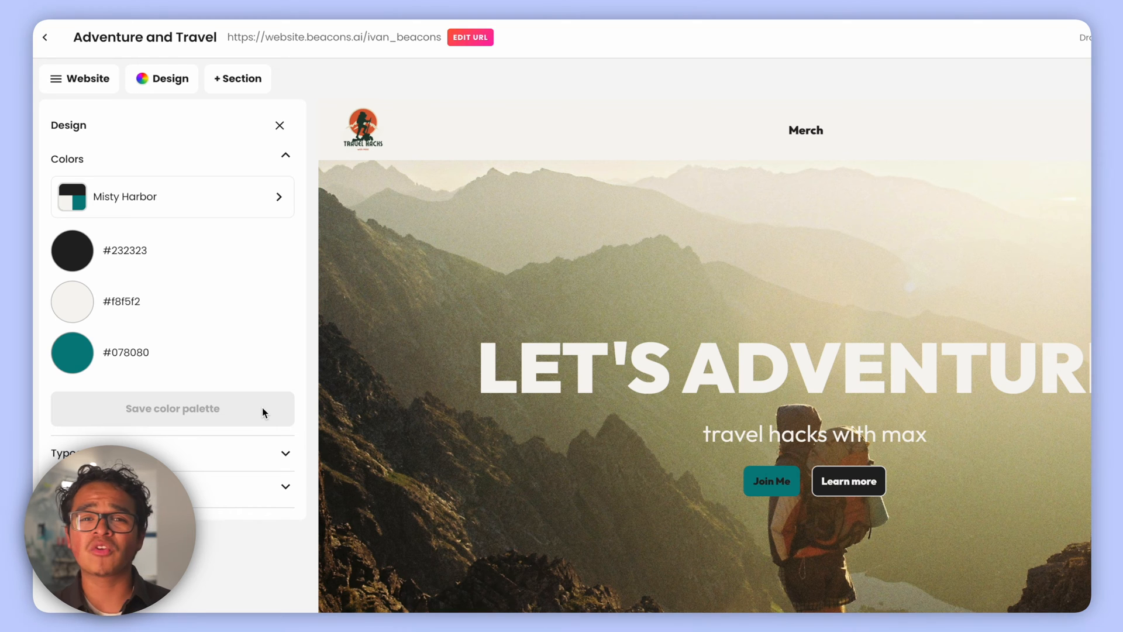
mouse_move(289, 159)
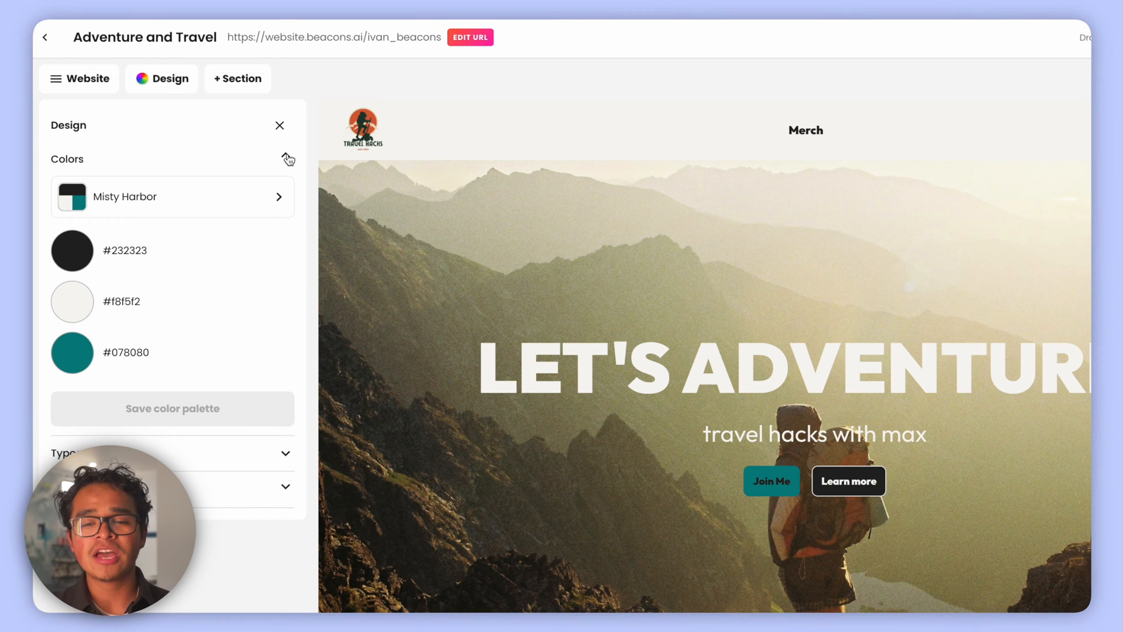
left_click(285, 155)
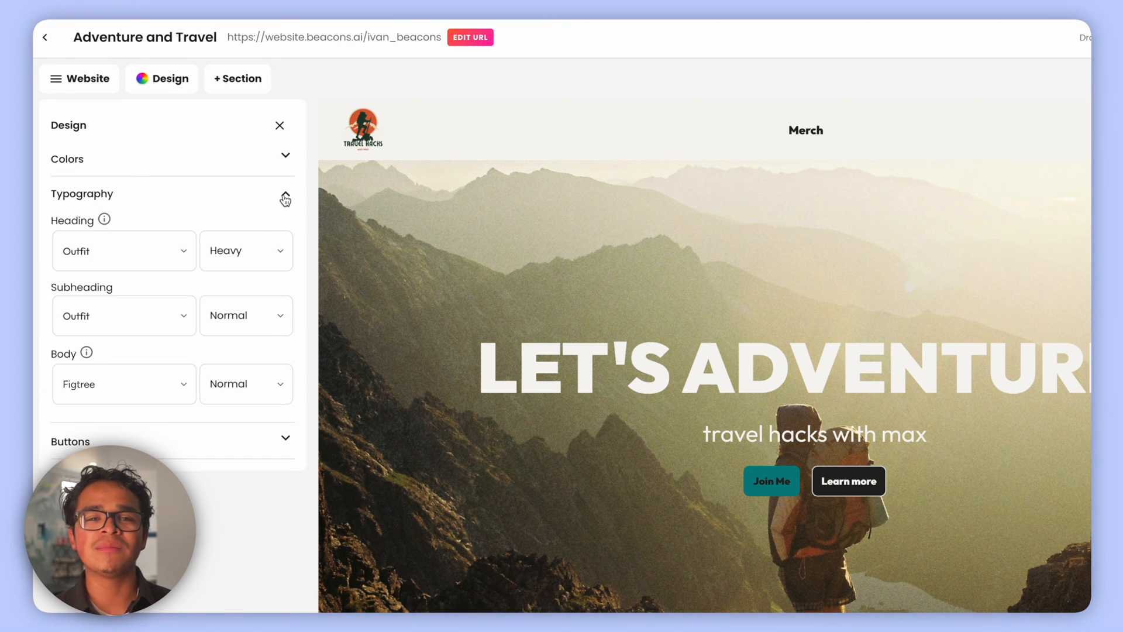
left_click(284, 197)
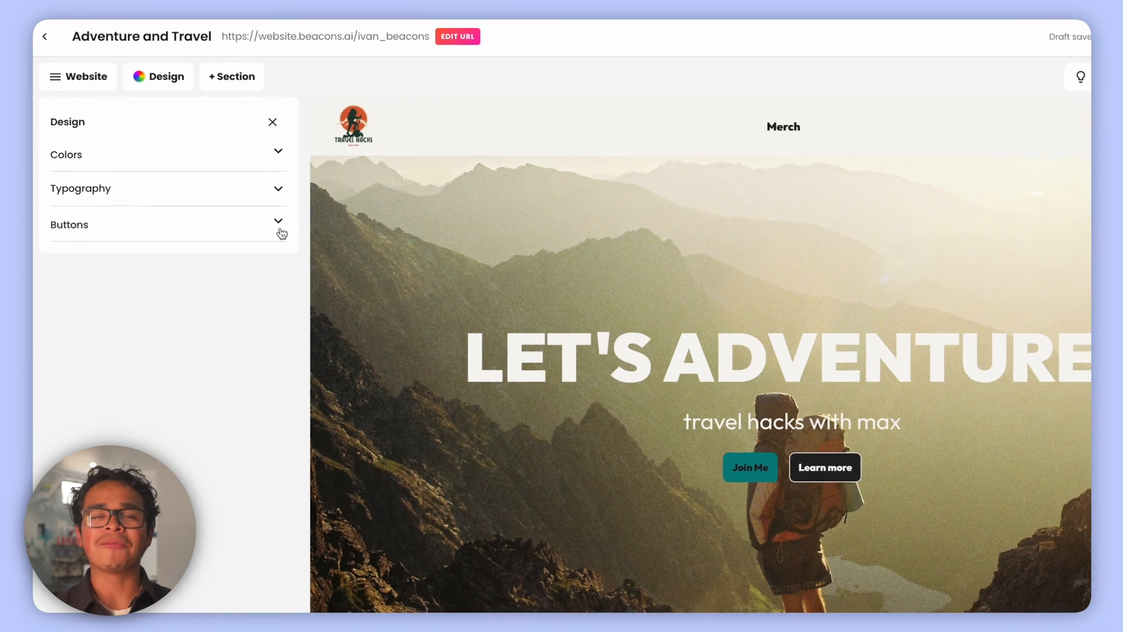
left_click(231, 78)
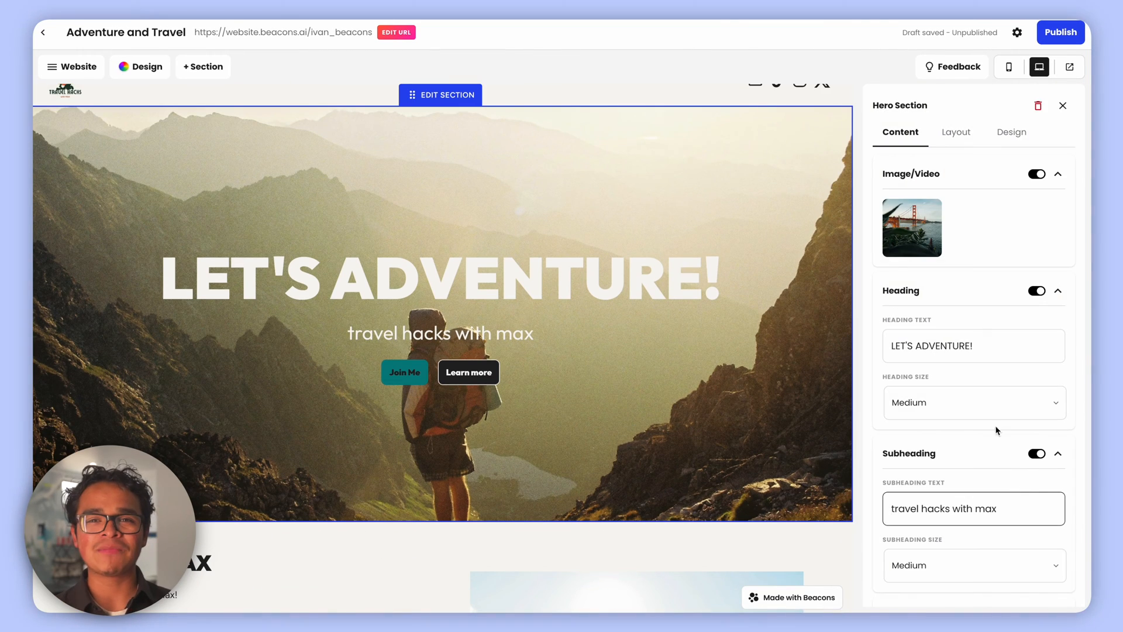
Give the two-column text section a narrow left and wide right column layout
left_click(911, 227)
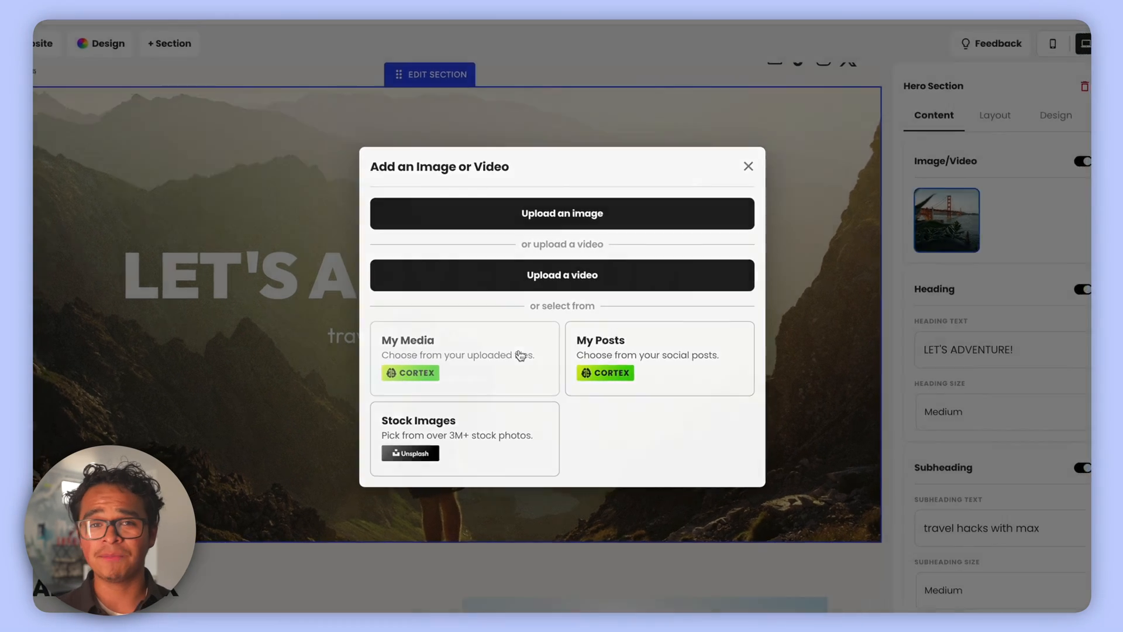
left_click(748, 166)
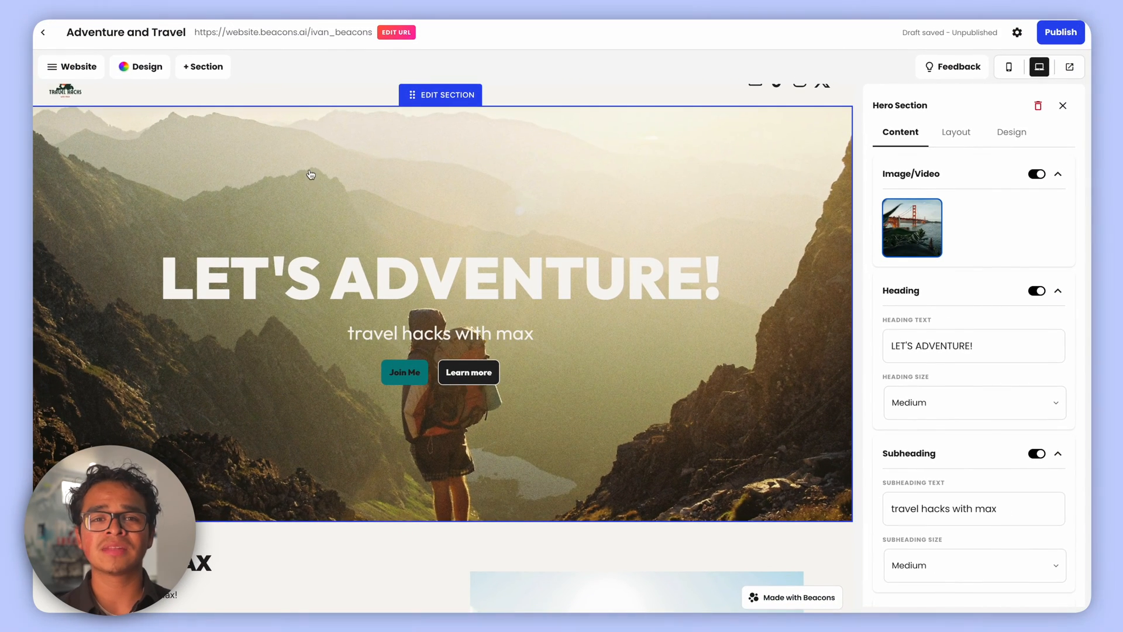
left_click(202, 67)
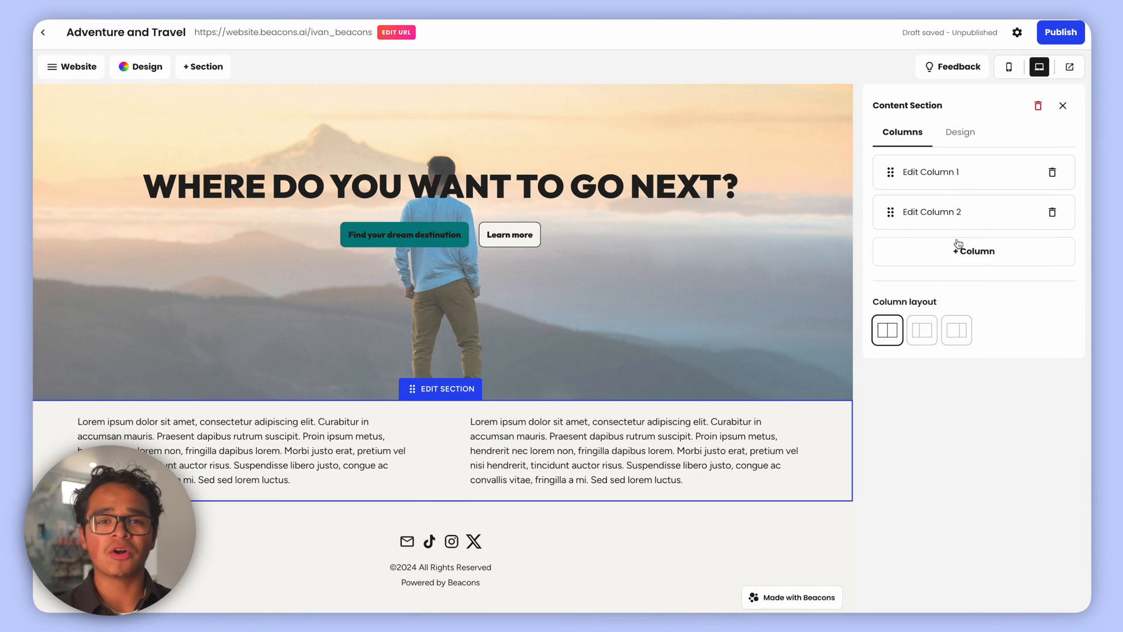
left_click(922, 330)
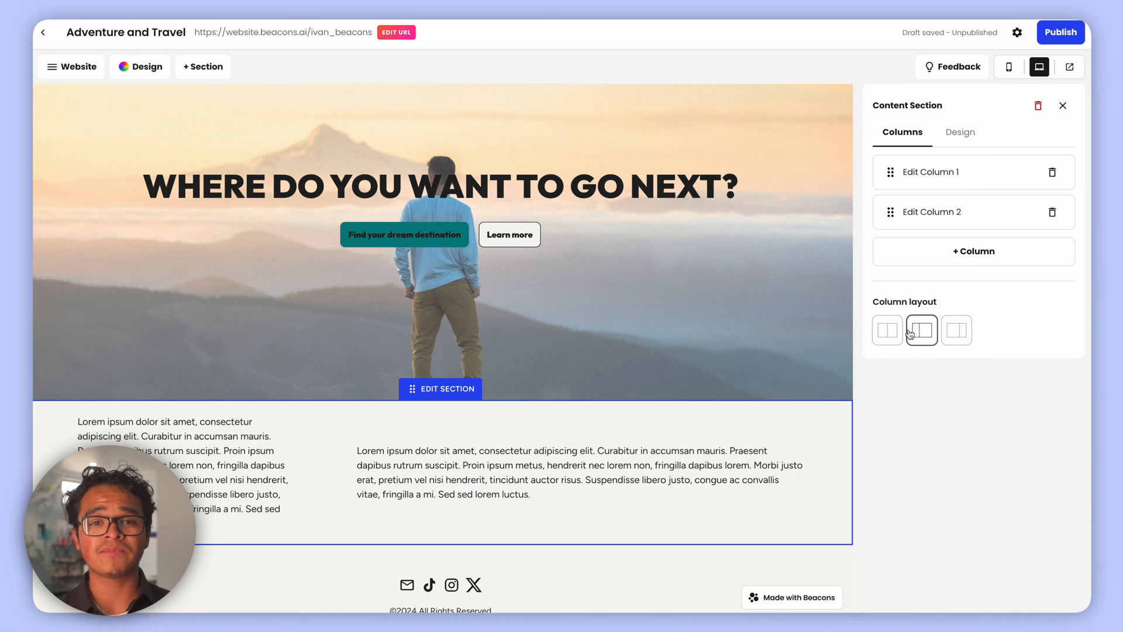
left_click(202, 66)
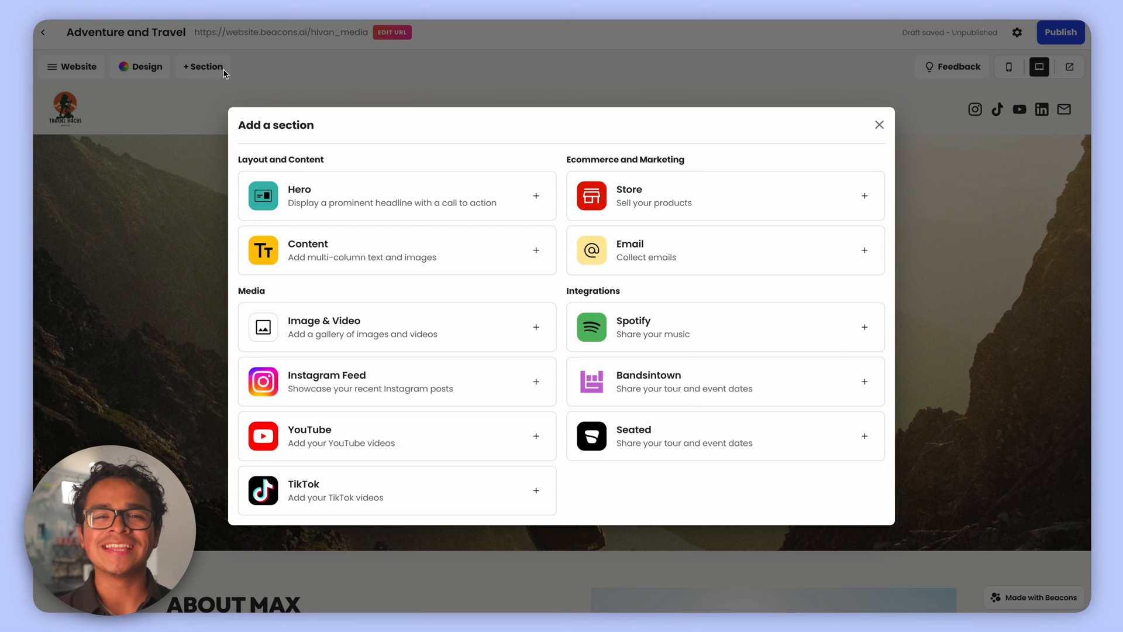
Add a store section with products and an email signup section below it
left_click(863, 195)
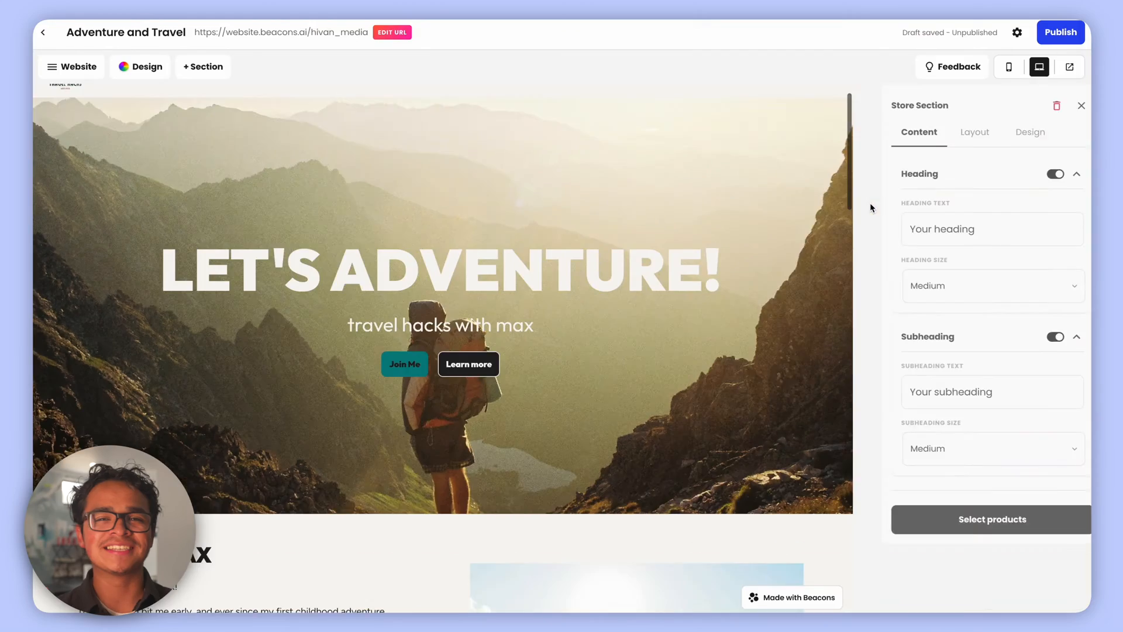
left_click(991, 518)
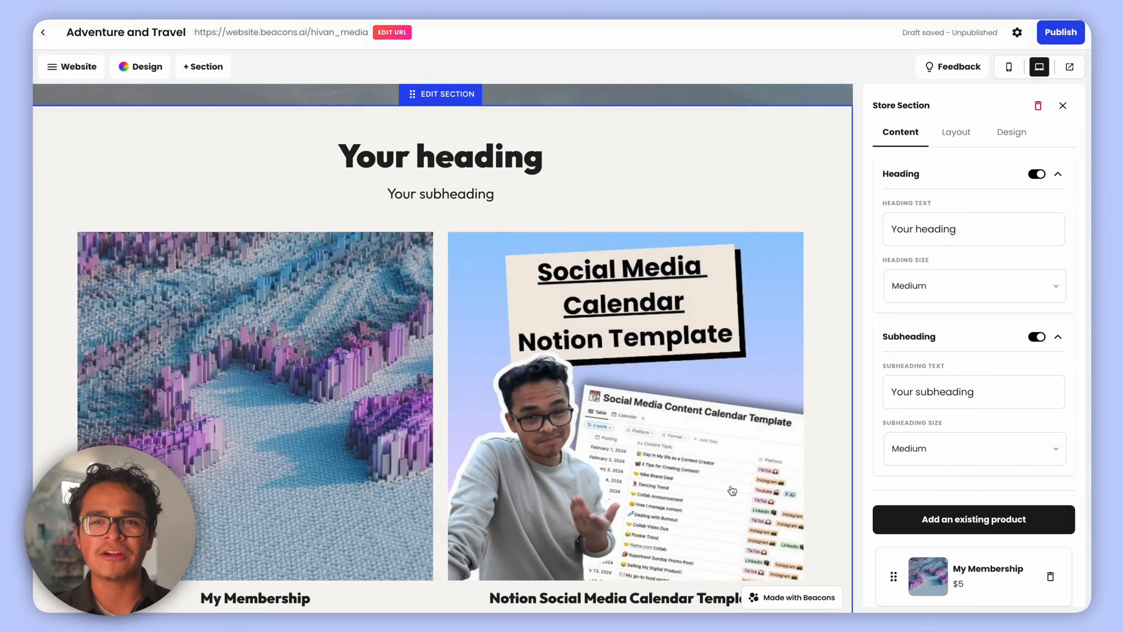
left_click(202, 66)
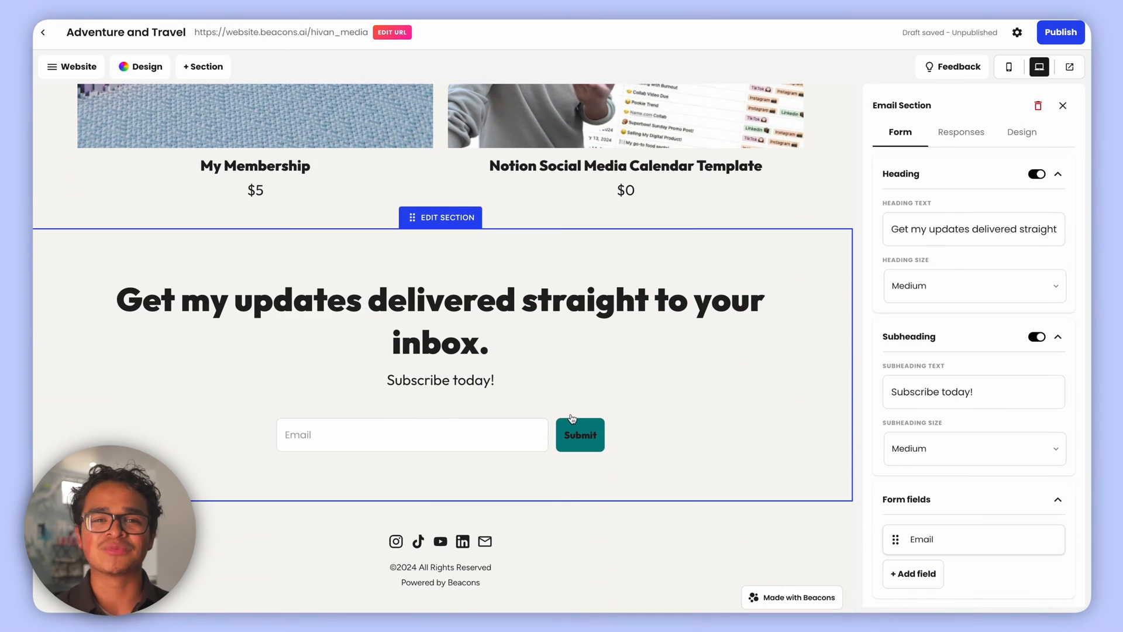
left_click(202, 66)
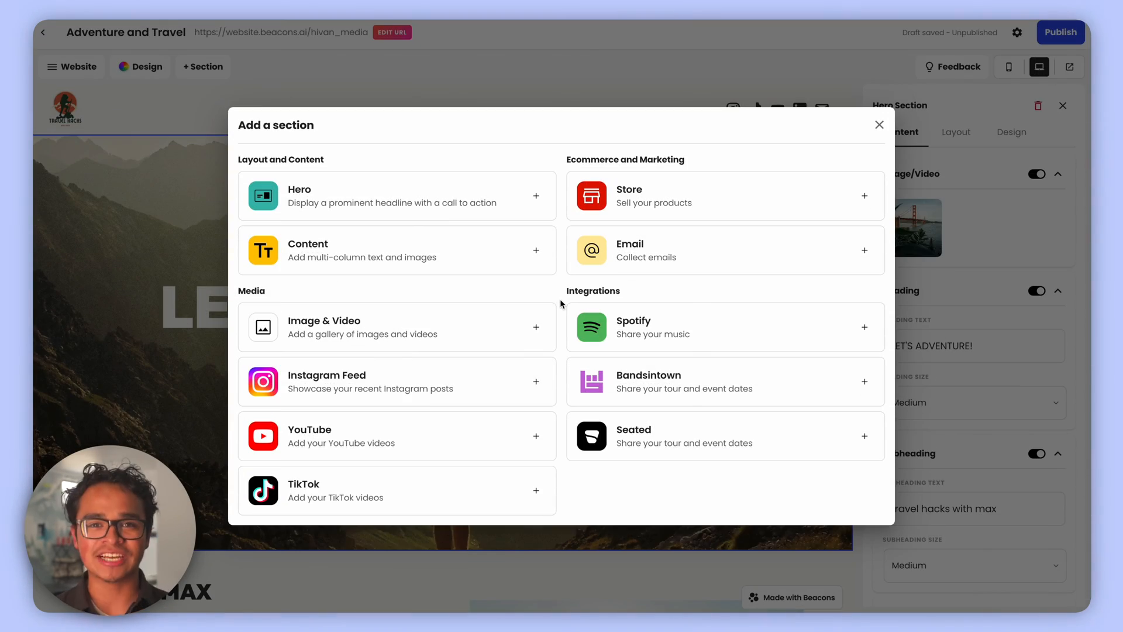
Add a two-image gallery section and a TikTok section with one video
left_click(878, 125)
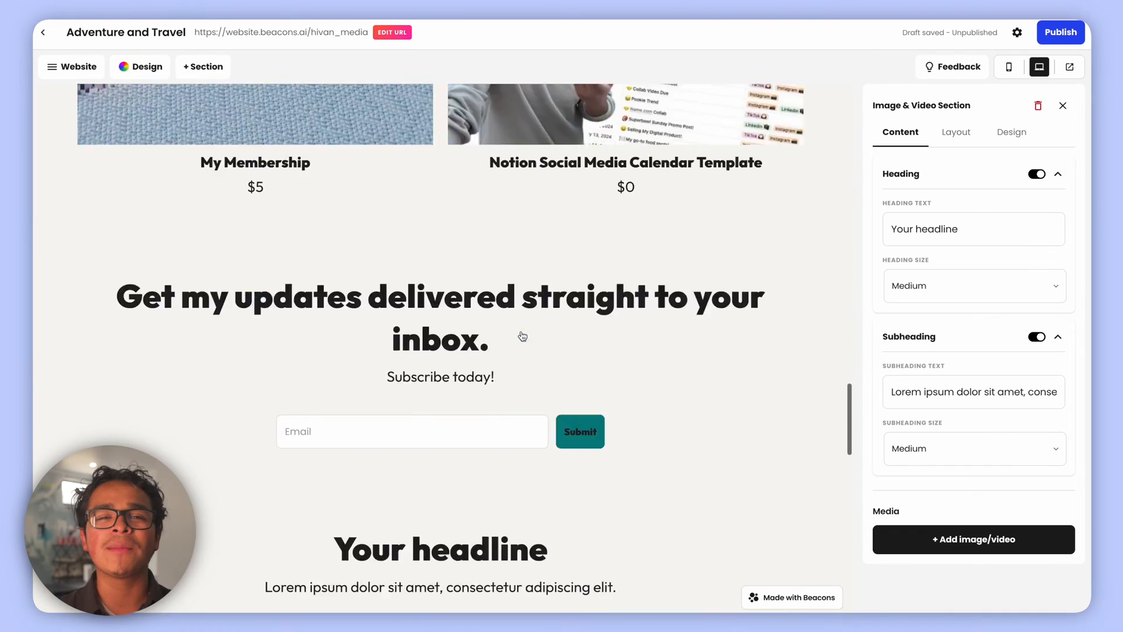
left_click(972, 538)
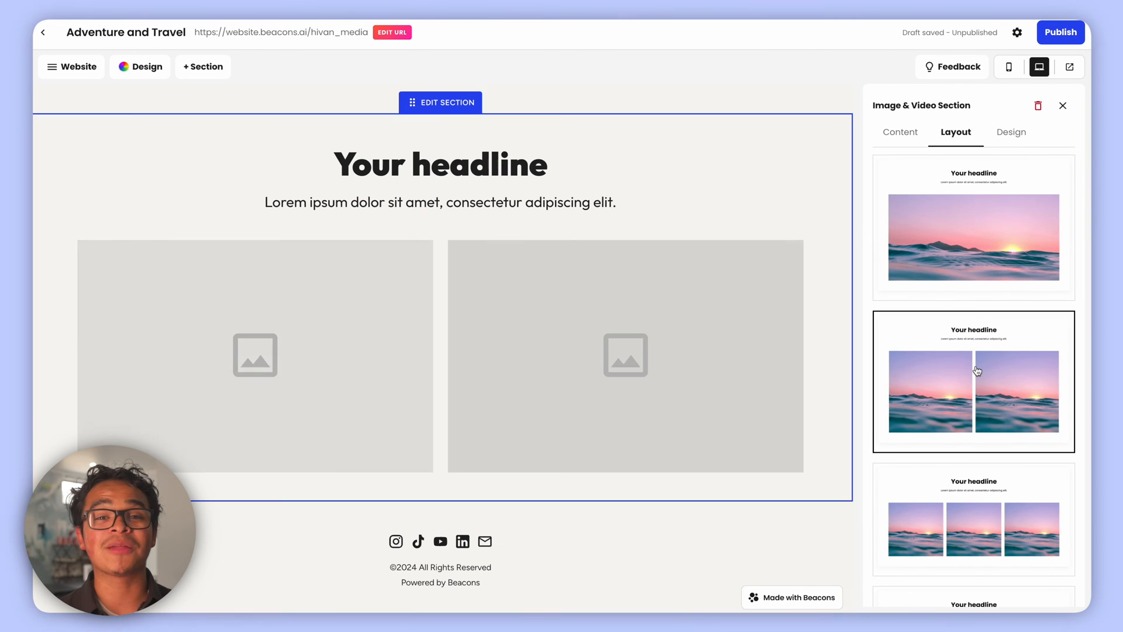
left_click(202, 66)
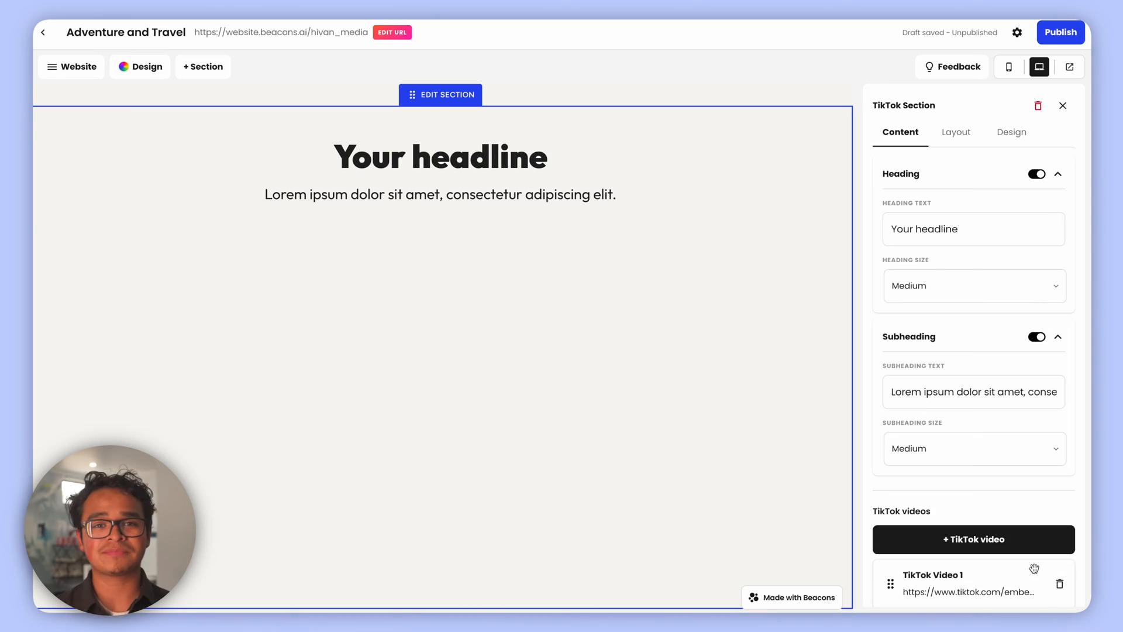
left_click(202, 67)
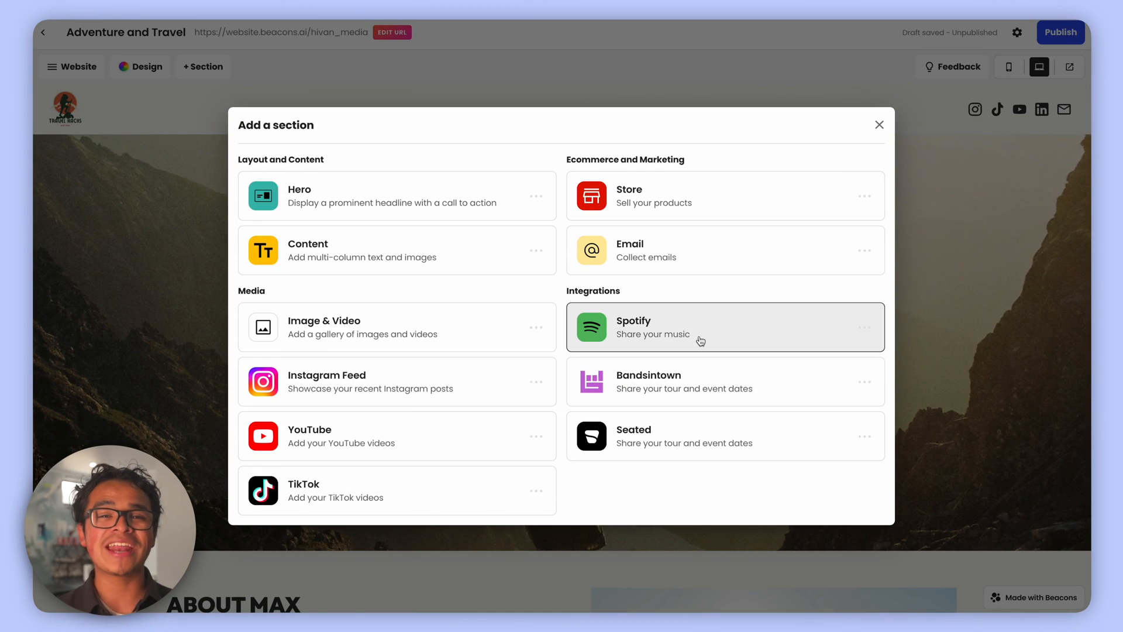
Add a Spotify player section with top tracks and a Bandsintown tour dates section
left_click(723, 326)
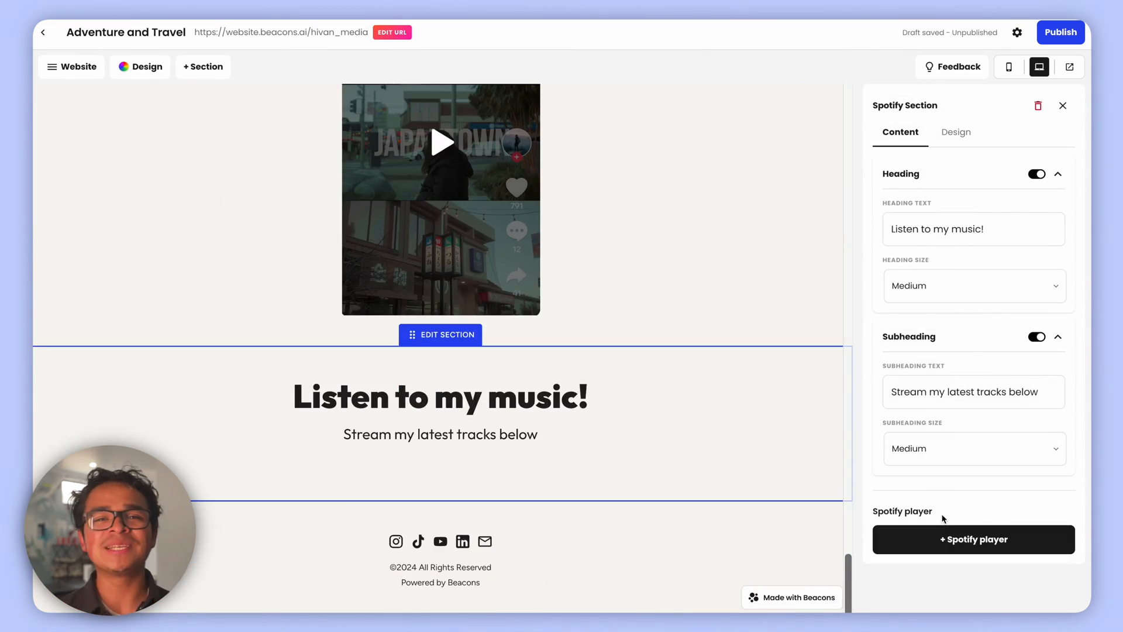
left_click(972, 538)
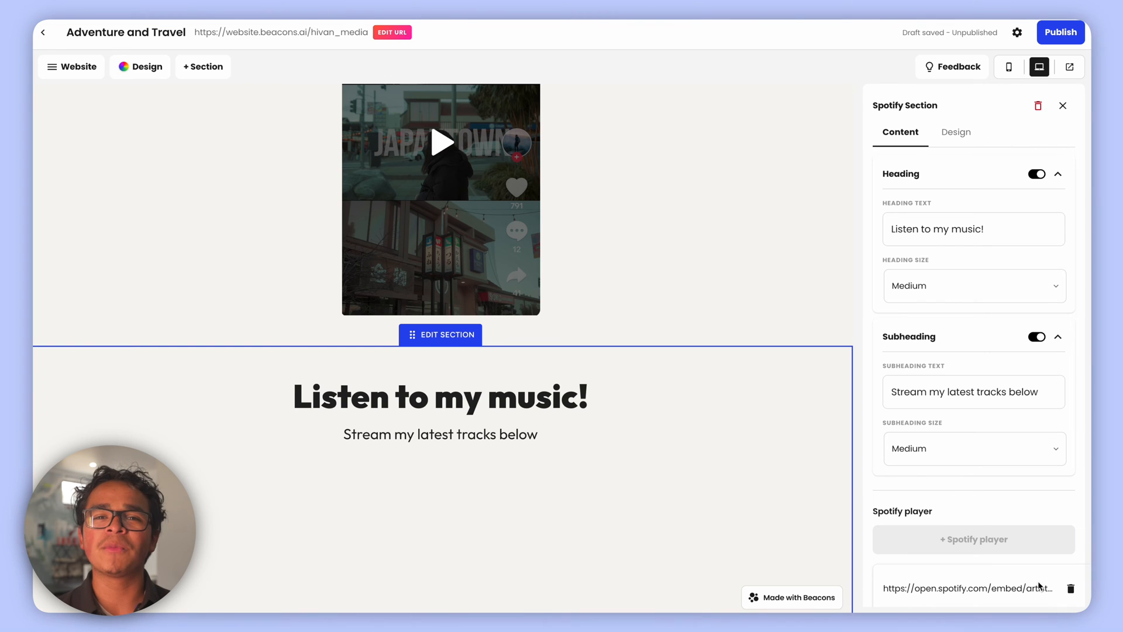
scroll("down", 3)
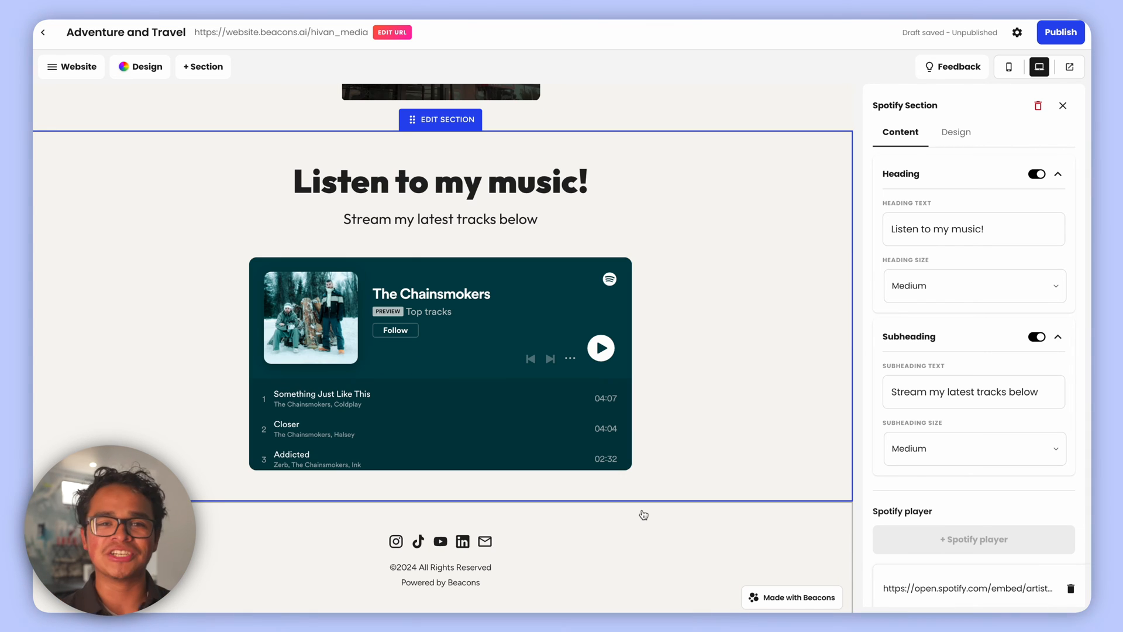
left_click(203, 67)
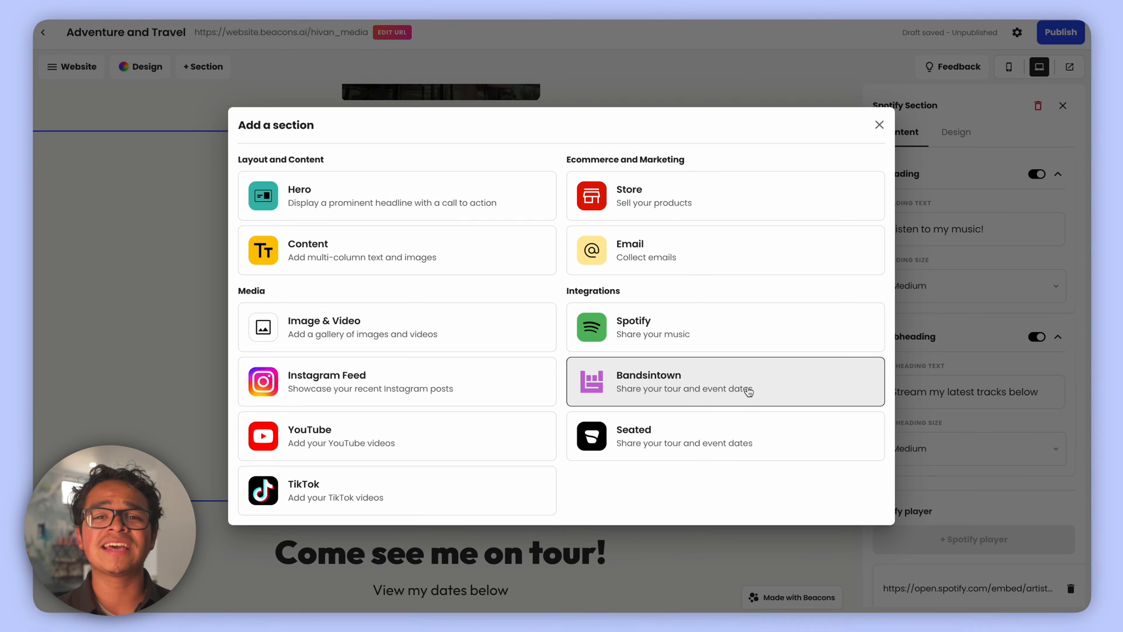
left_click(724, 382)
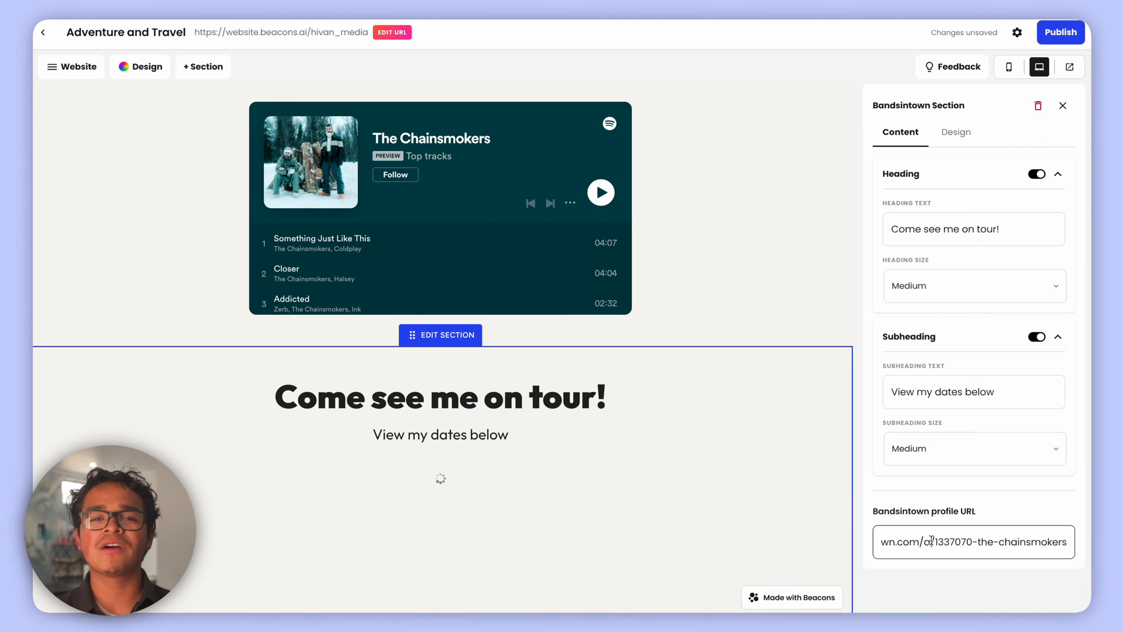
scroll("down", 3)
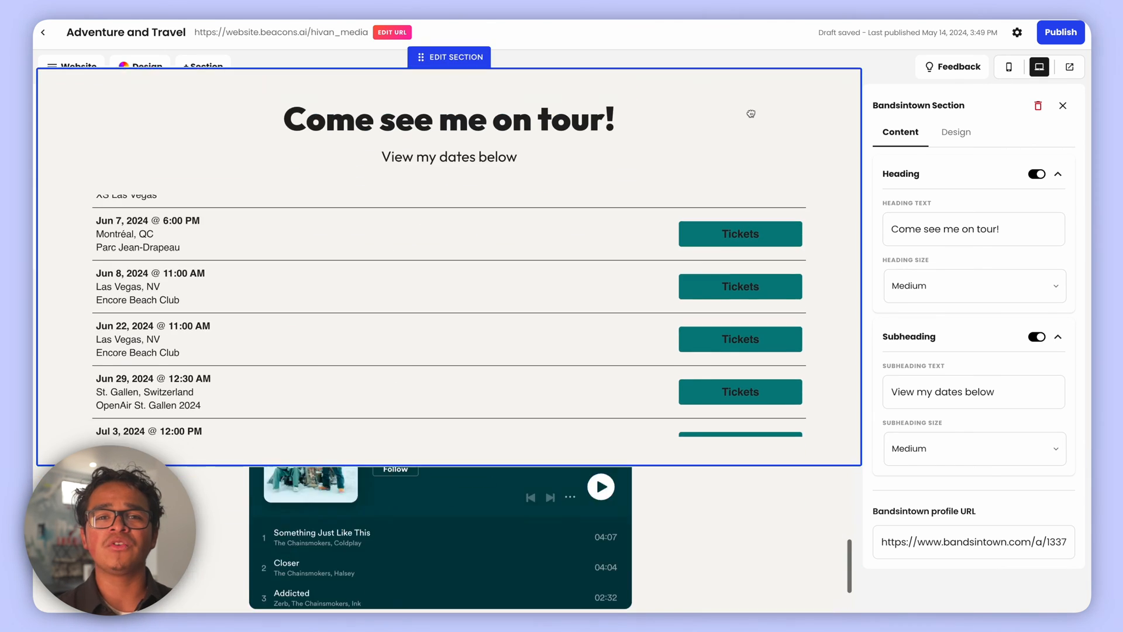
Check the page in mobile and desktop views, then publish the website
left_click(1008, 66)
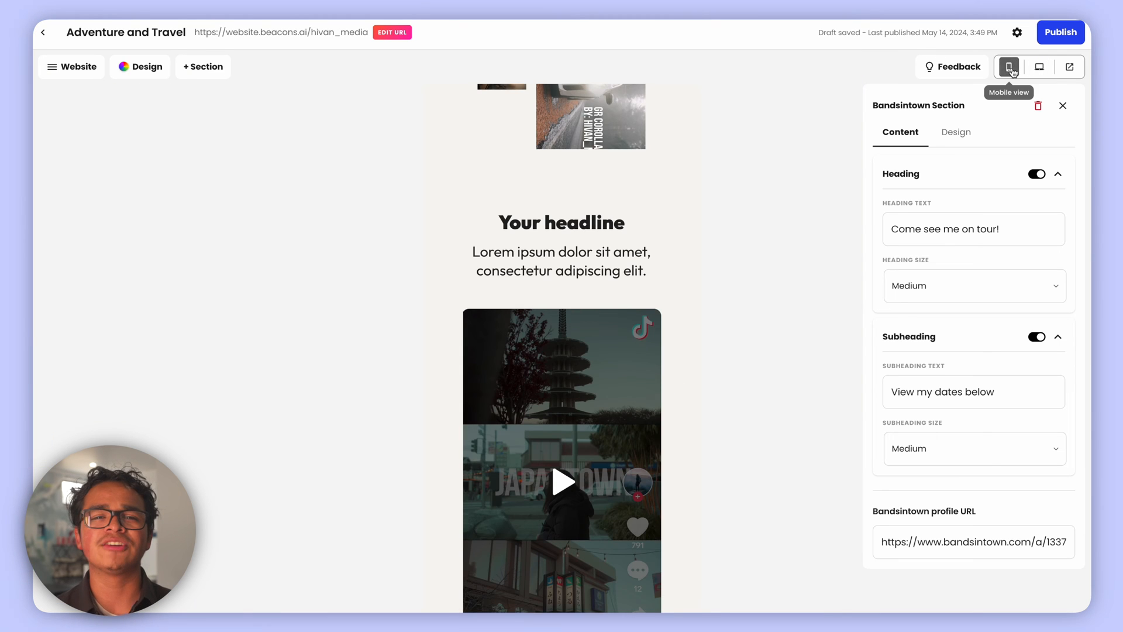
left_click(1039, 66)
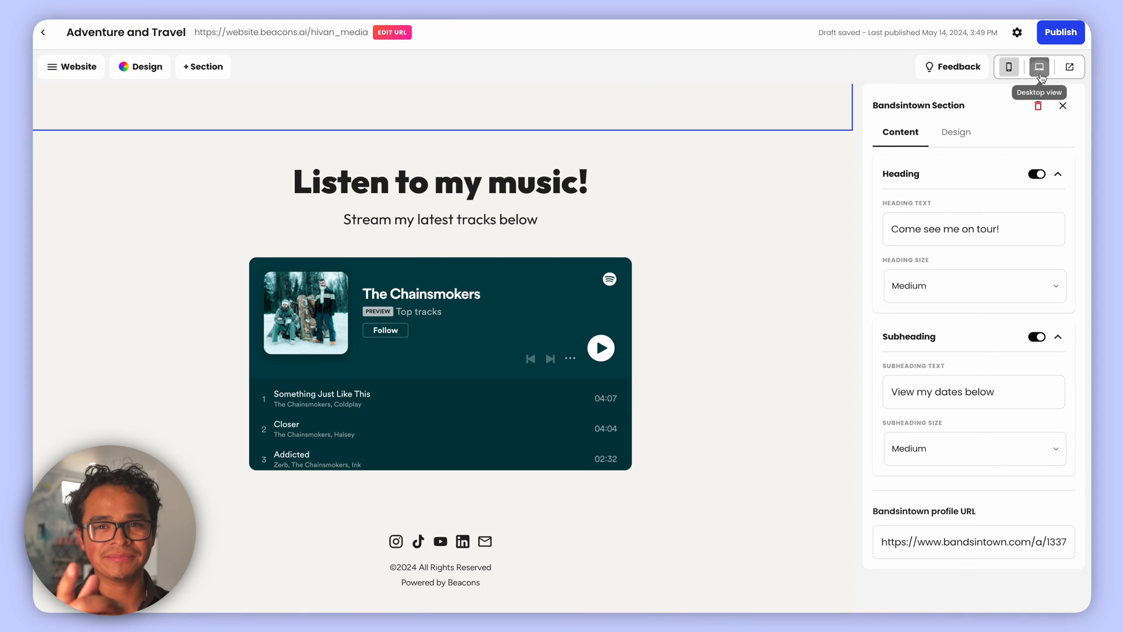
left_click(1039, 67)
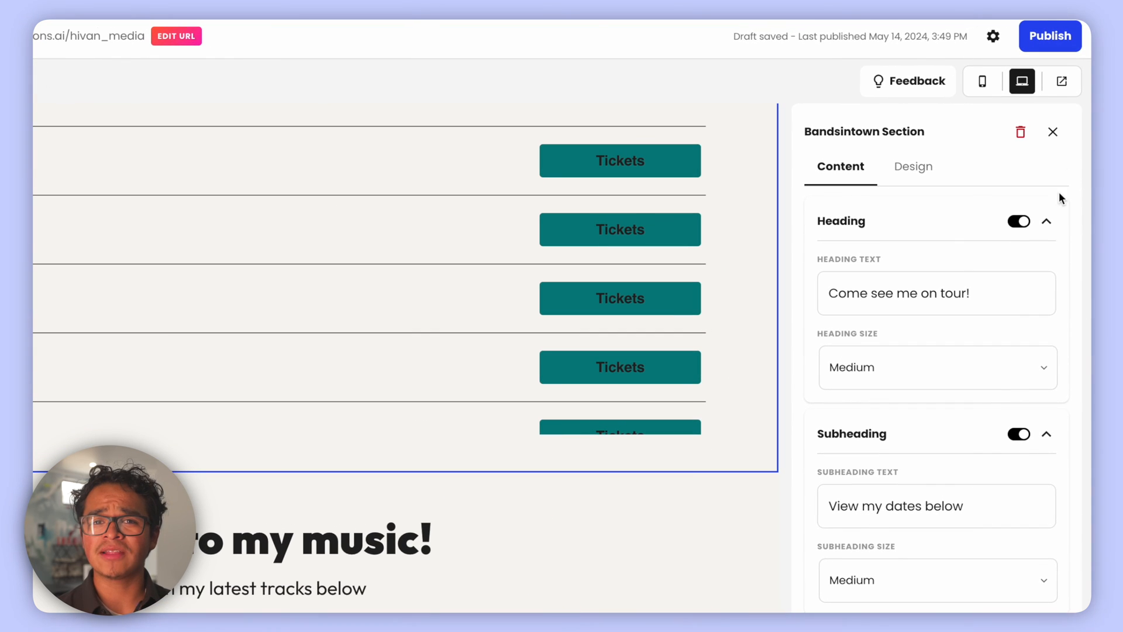
mouse_move(1064, 81)
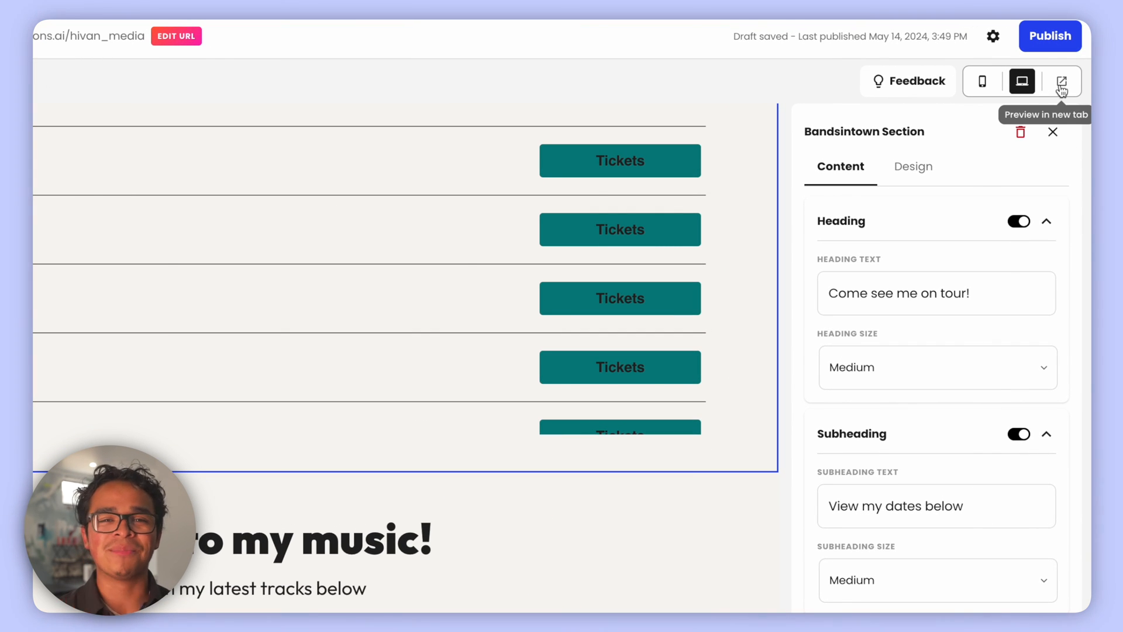
left_click(1051, 36)
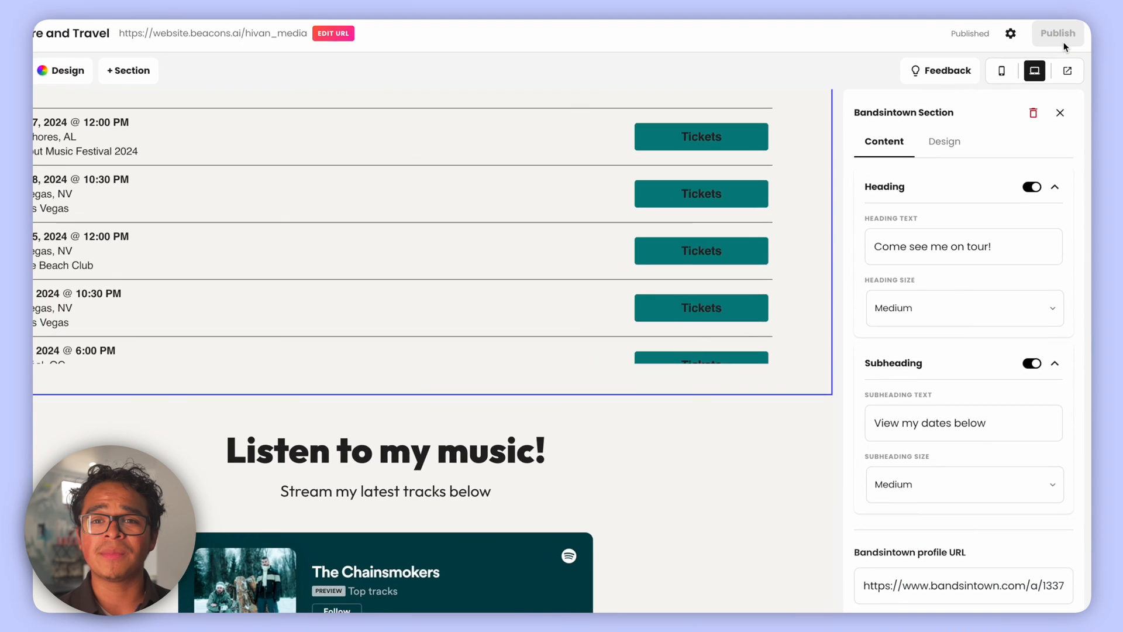
left_click(1057, 33)
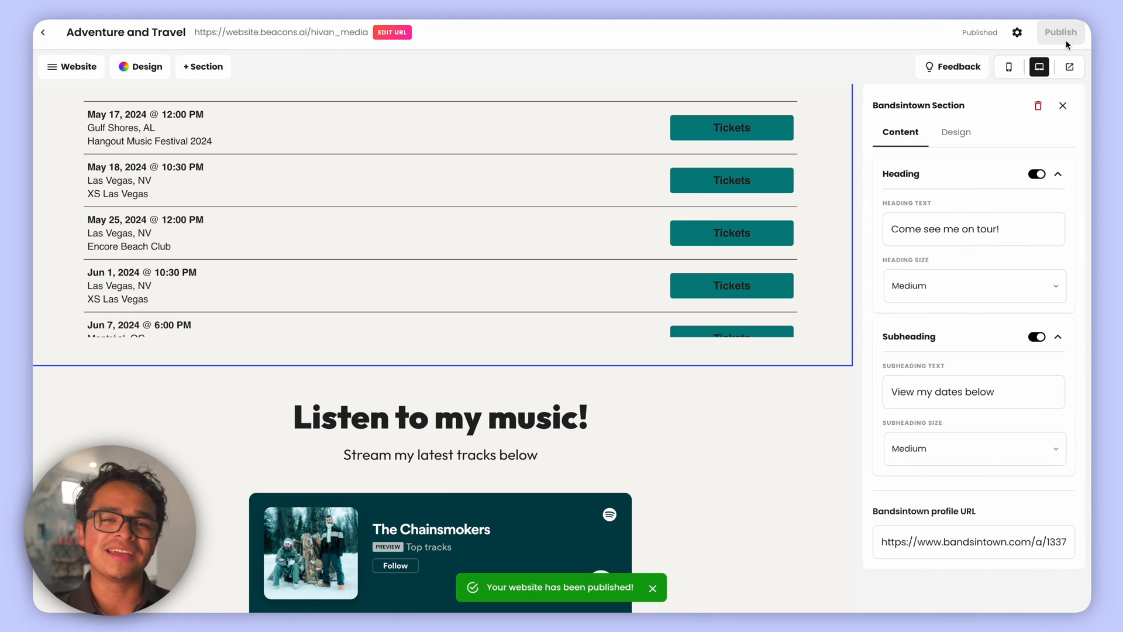